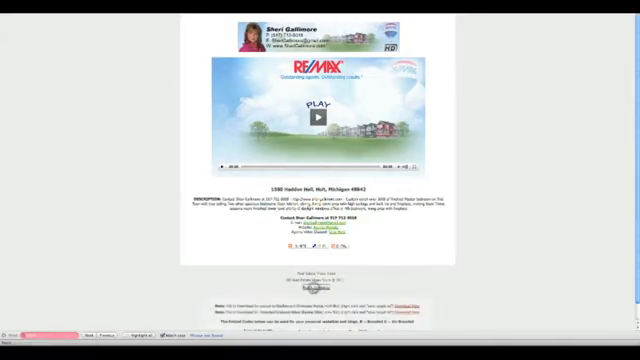
Step: Scroll to the download note and open the 'Download Here' link's context menu showing Save Link As
{"action": "scroll", "scroll_direction": "down", "scroll_amount": 3}
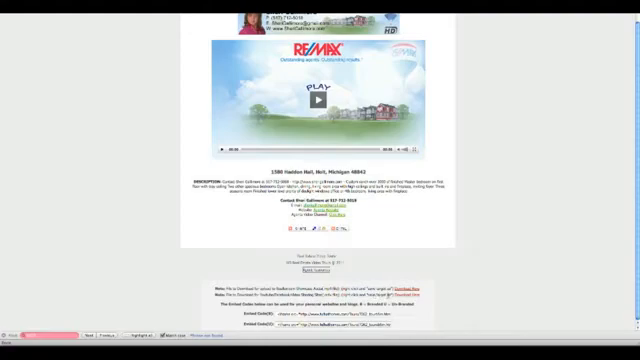
{"action": "right_click", "coordinate": [405, 293]}
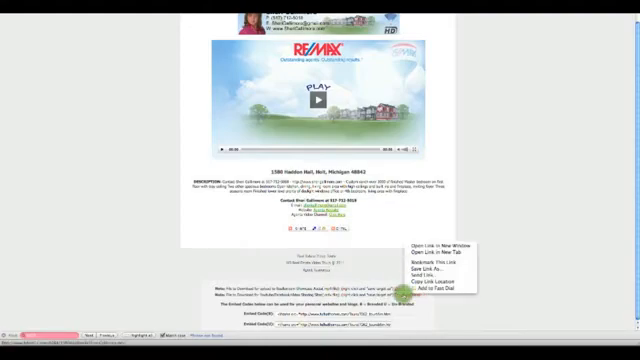